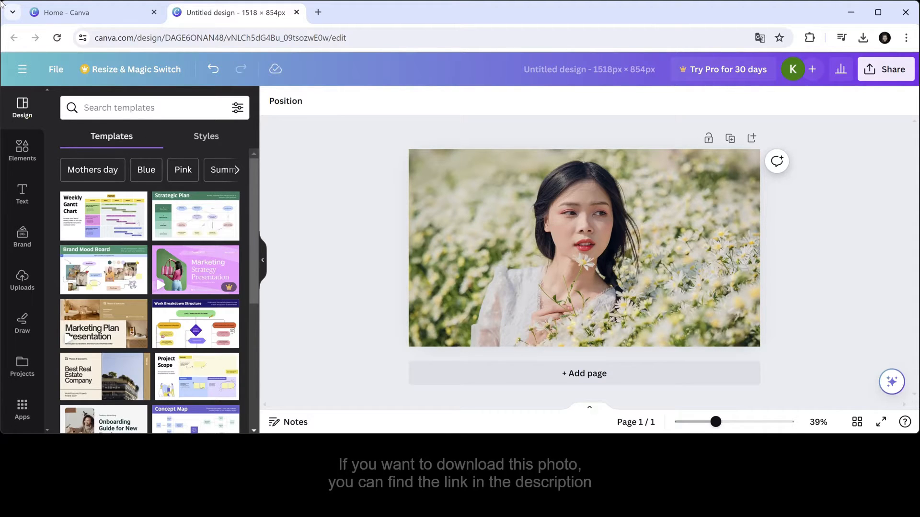
mouse_move(22, 152)
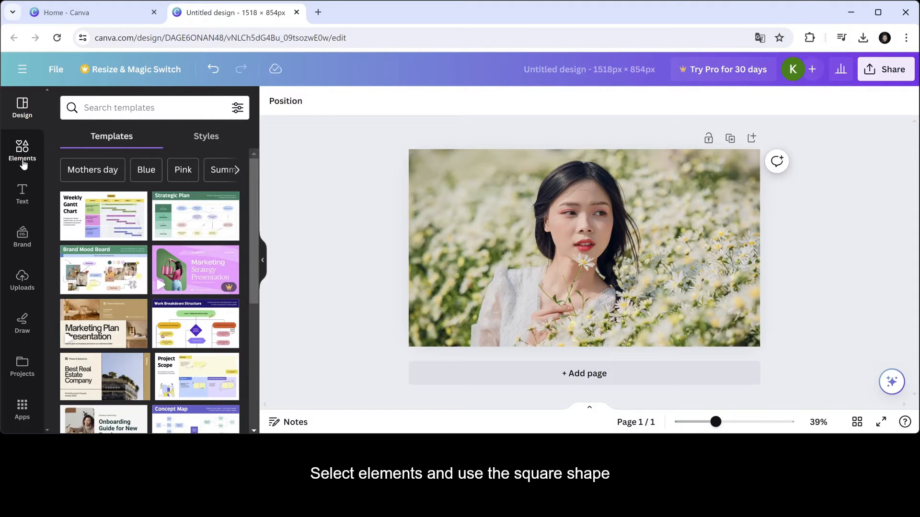
Add a square shape from Elements and stretch it to cover the whole photo
click(22, 151)
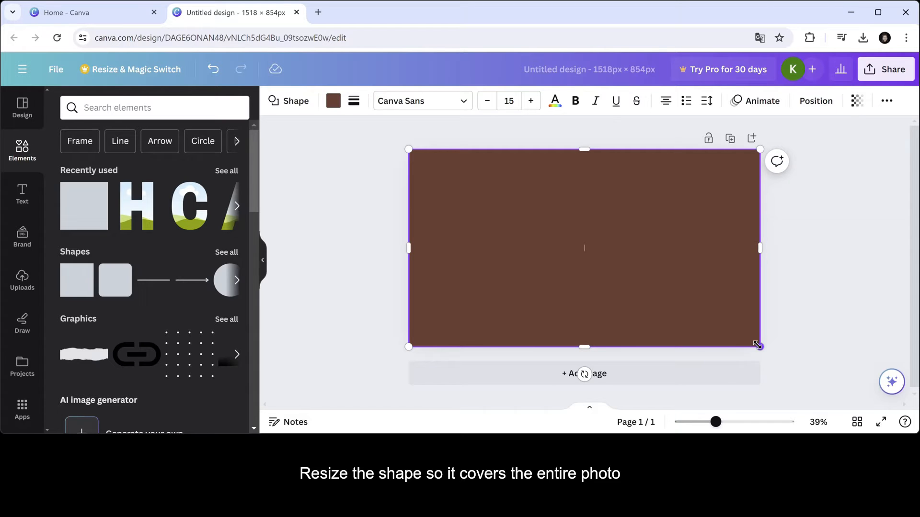
mouse_move(338, 137)
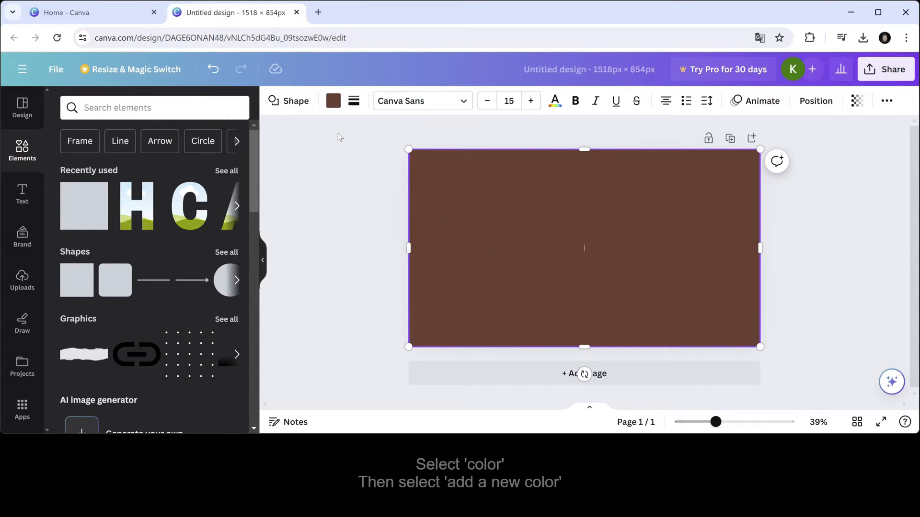
Fill the rectangle with a custom circular gradient radiating from the centre
click(332, 100)
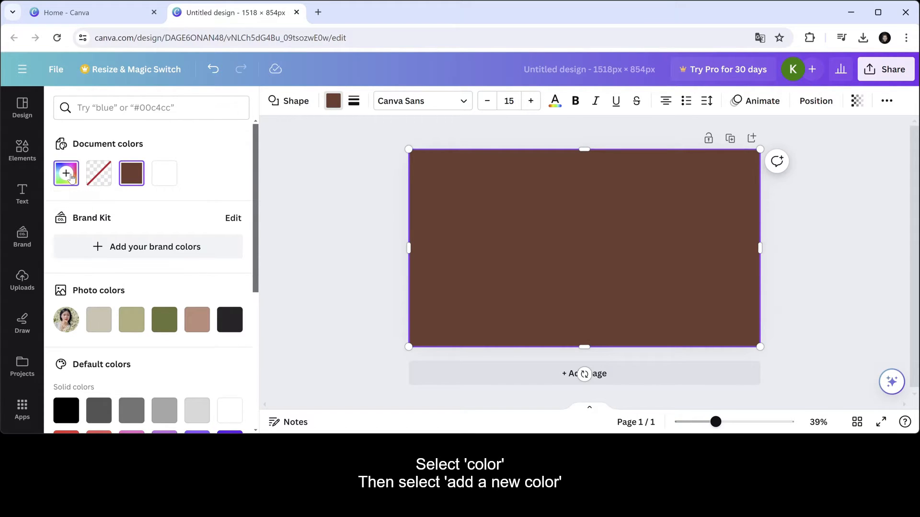
click(66, 173)
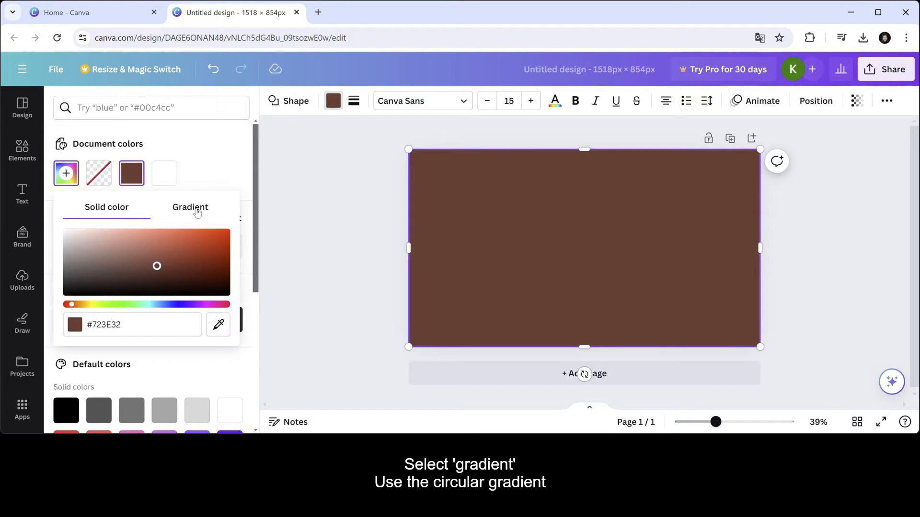
click(189, 207)
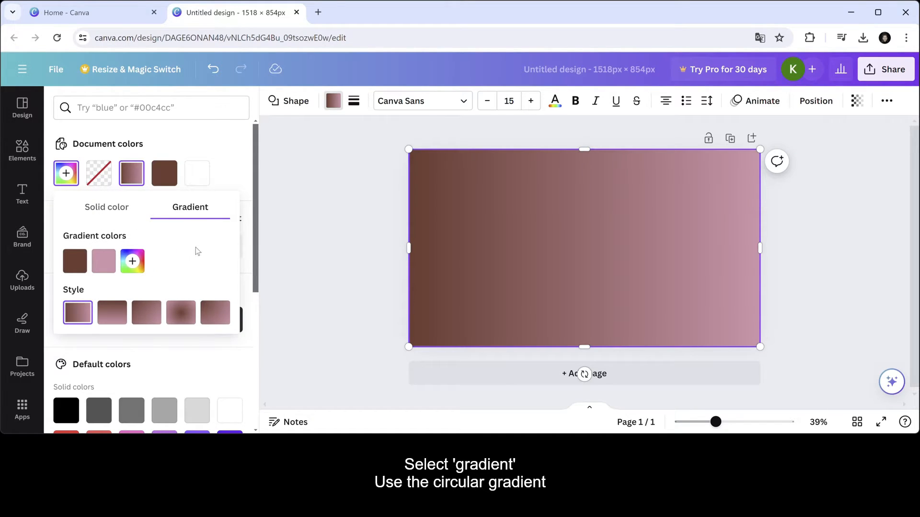
mouse_move(181, 312)
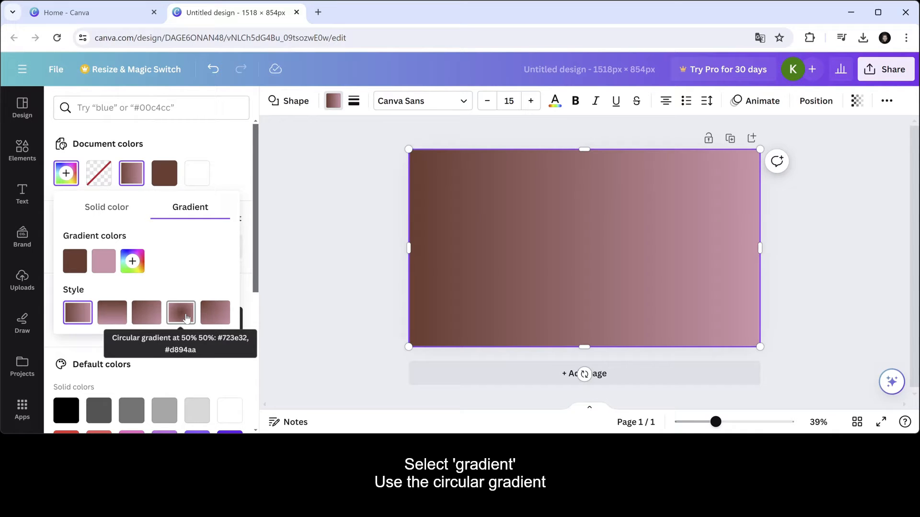
click(181, 311)
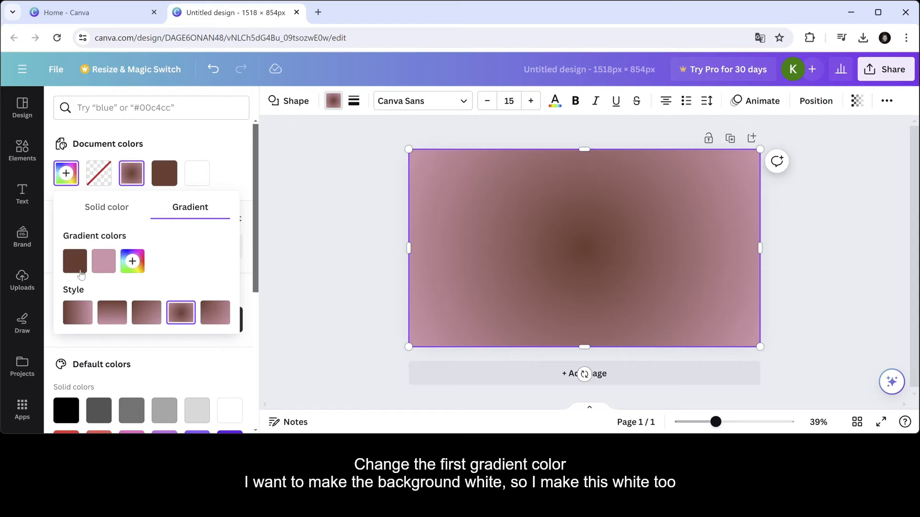
Set both gradient colours to #FFFFFF at 0% opacity so the photo shows through
click(75, 262)
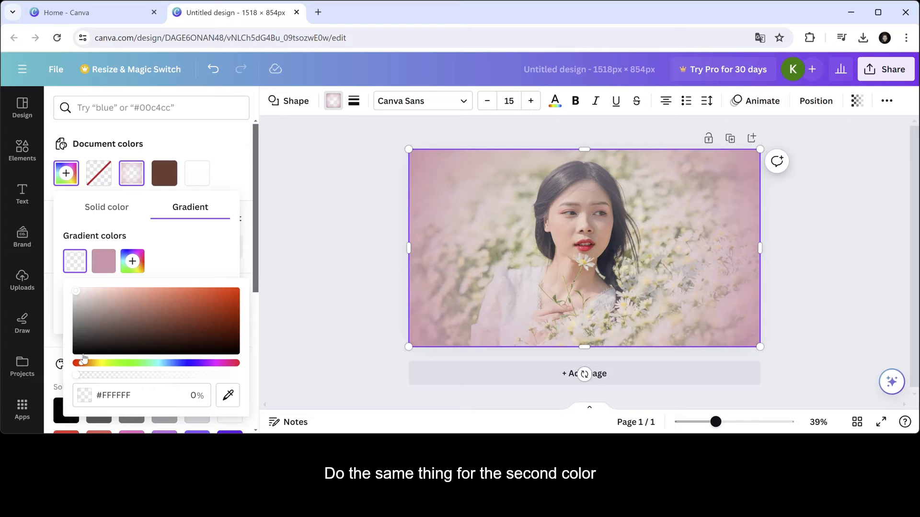
click(104, 261)
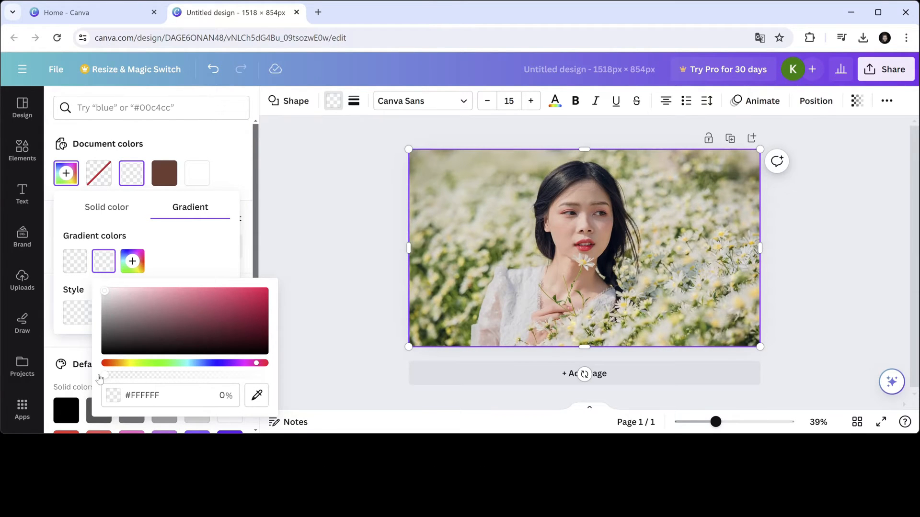
mouse_move(132, 260)
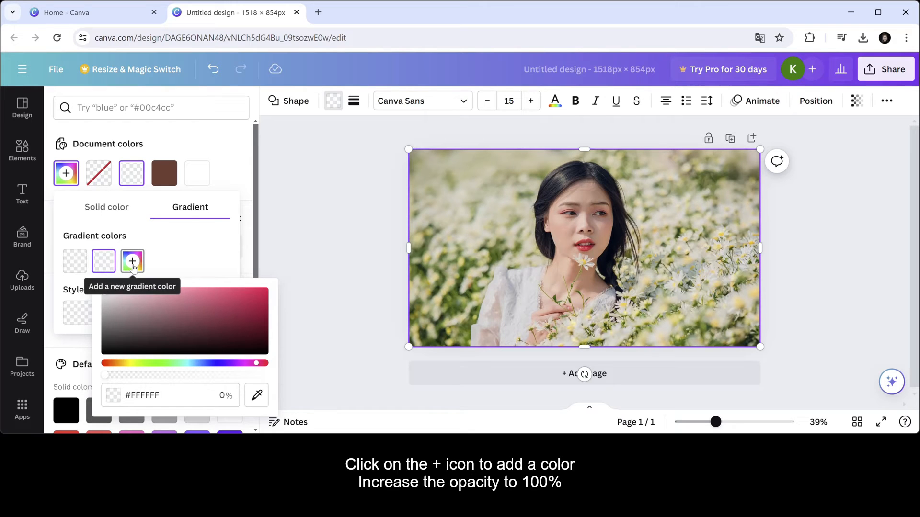
Add two opaque white gradient stops and remove the extra fifth stop for a white vignette
click(132, 261)
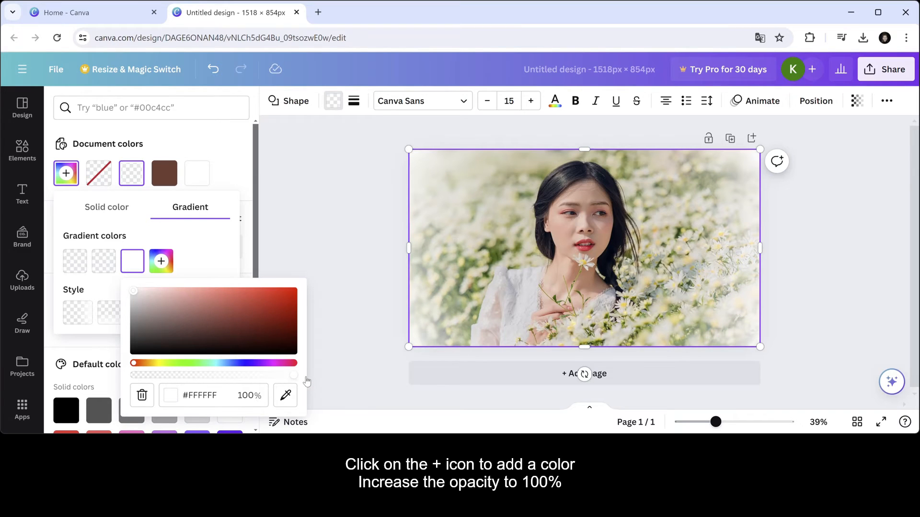
mouse_move(253, 353)
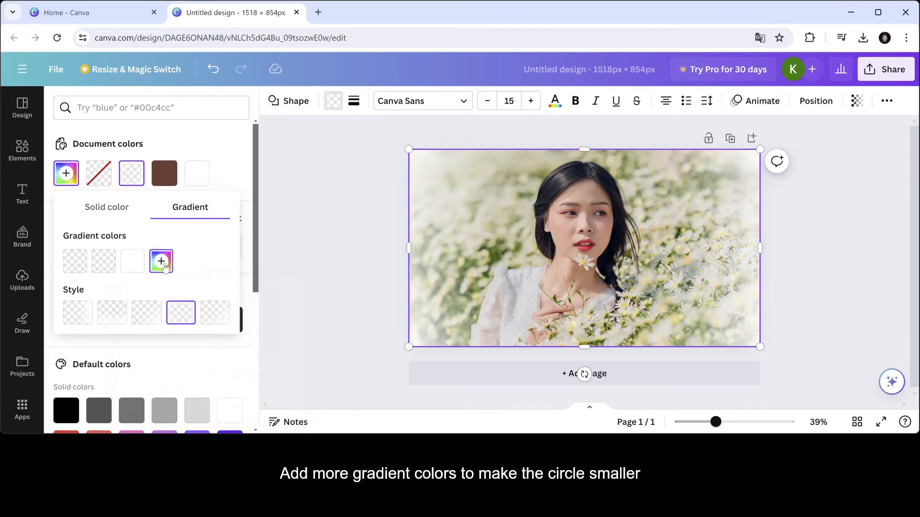
click(160, 260)
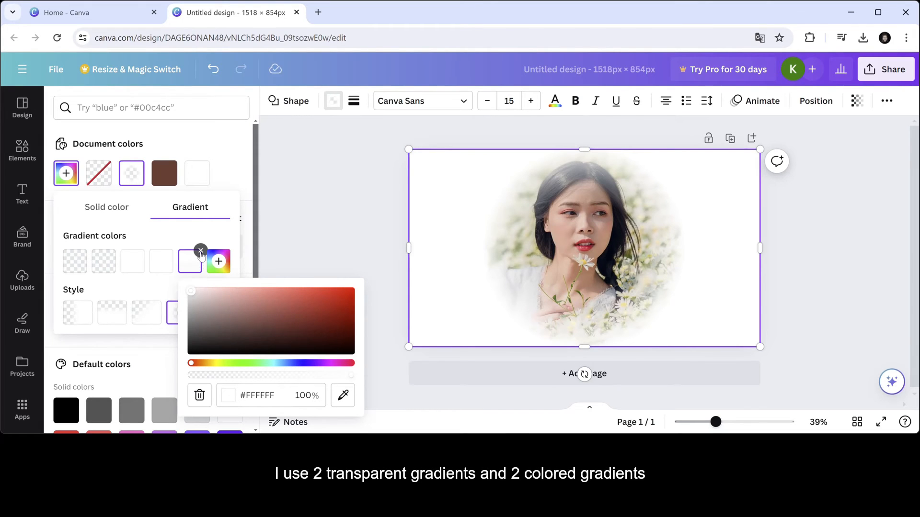
mouse_move(201, 250)
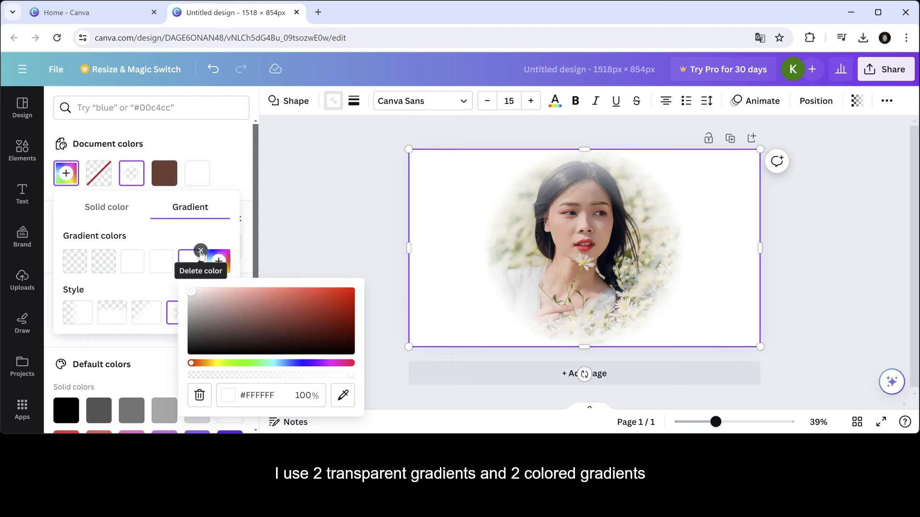
click(201, 250)
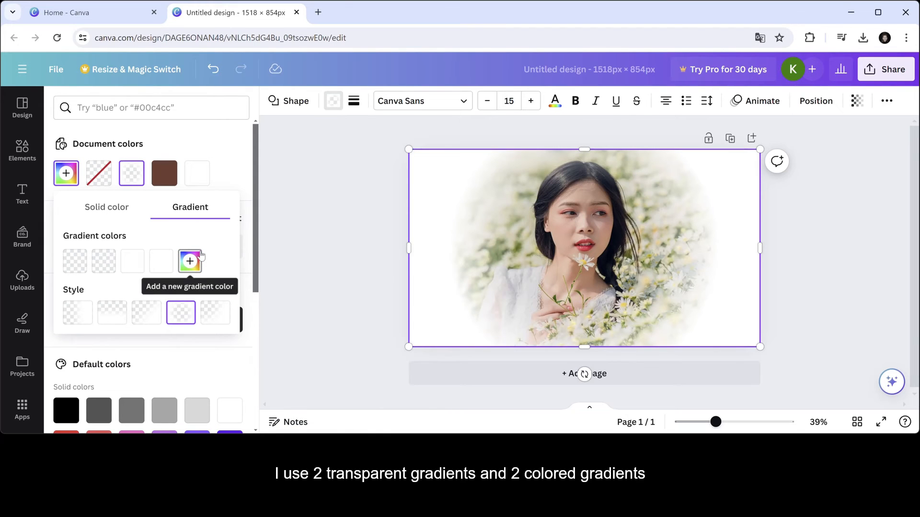